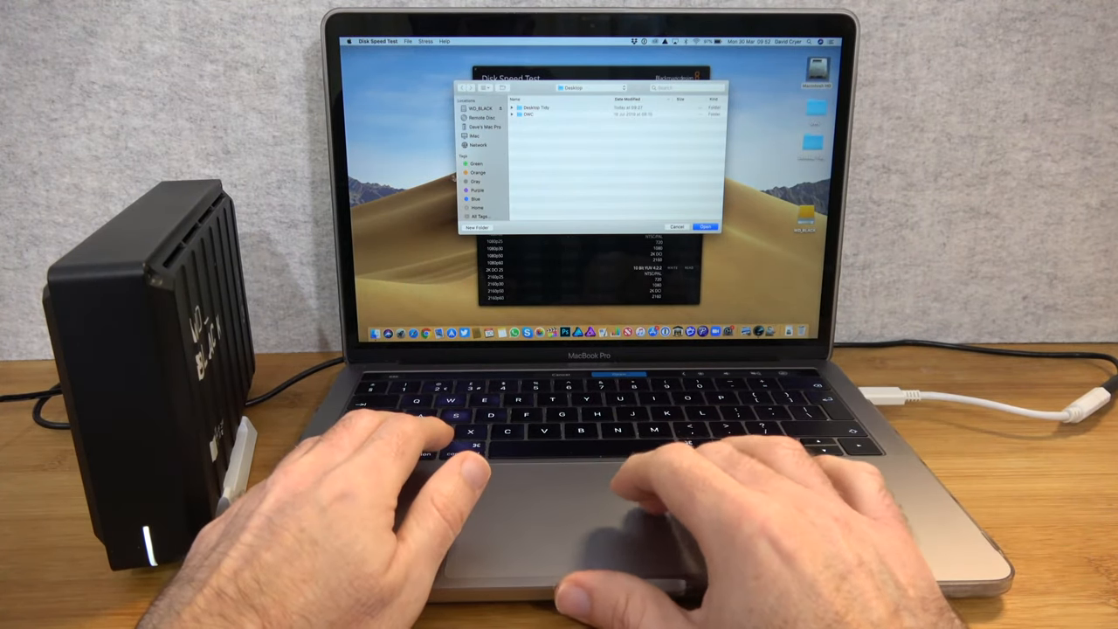
- Select WD_BLACK under Locations and confirm it as the test target
{"action": "left_click", "coordinate": [480, 108]}
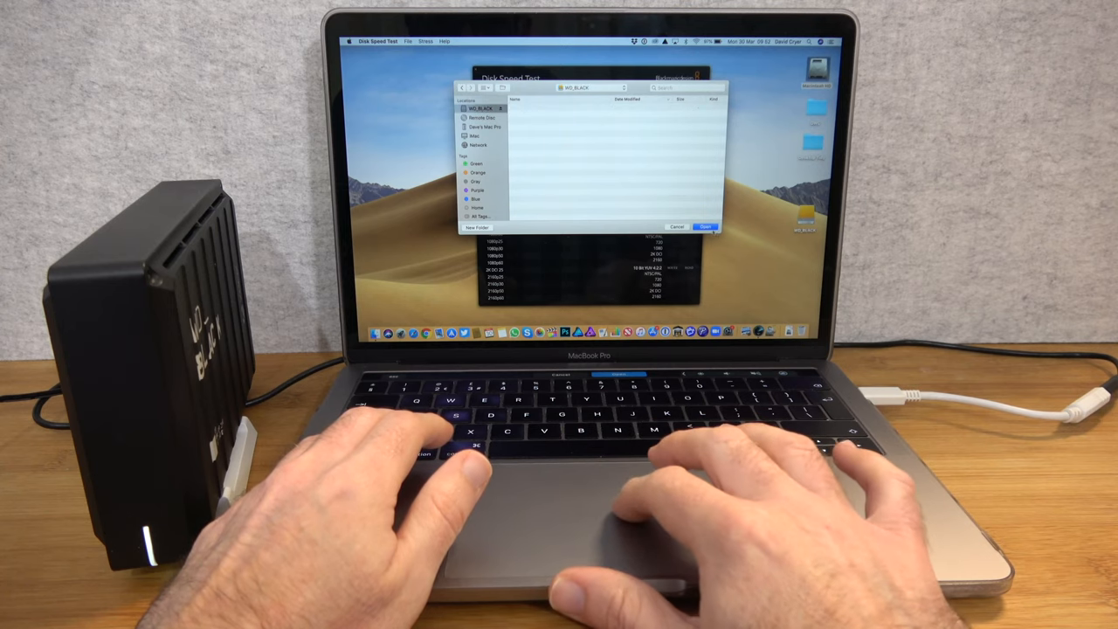
{"action": "left_click", "coordinate": [705, 227]}
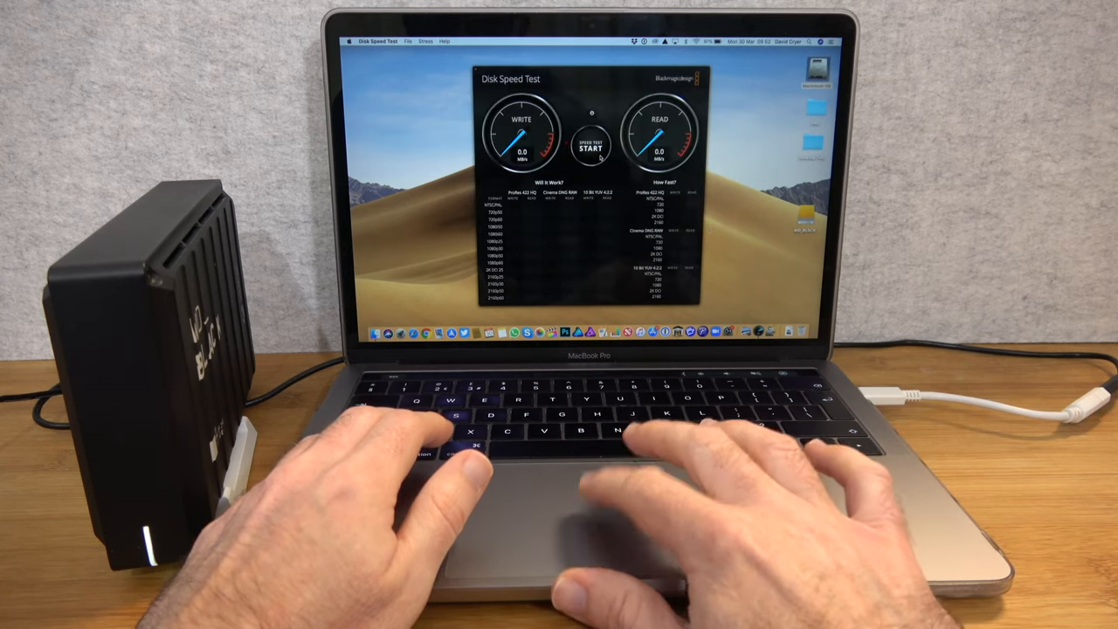
- Run the speed test on WD_BLACK until gauges read about 211 MB/s write, 213.7 MB/s read
{"action": "left_click", "coordinate": [590, 144]}
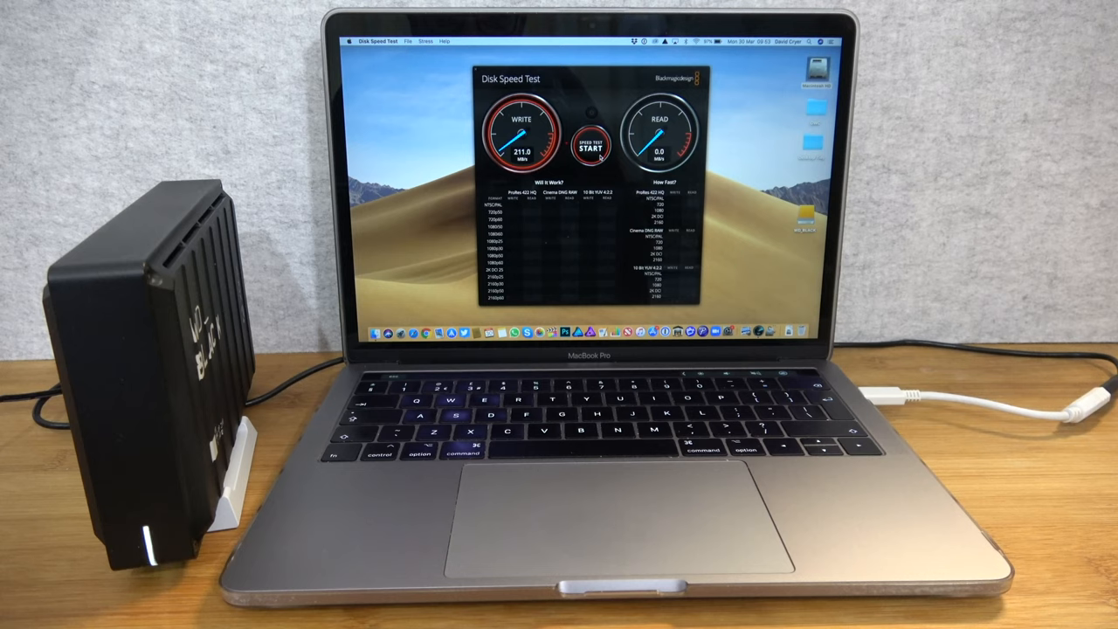
{"action": "left_click", "coordinate": [591, 144]}
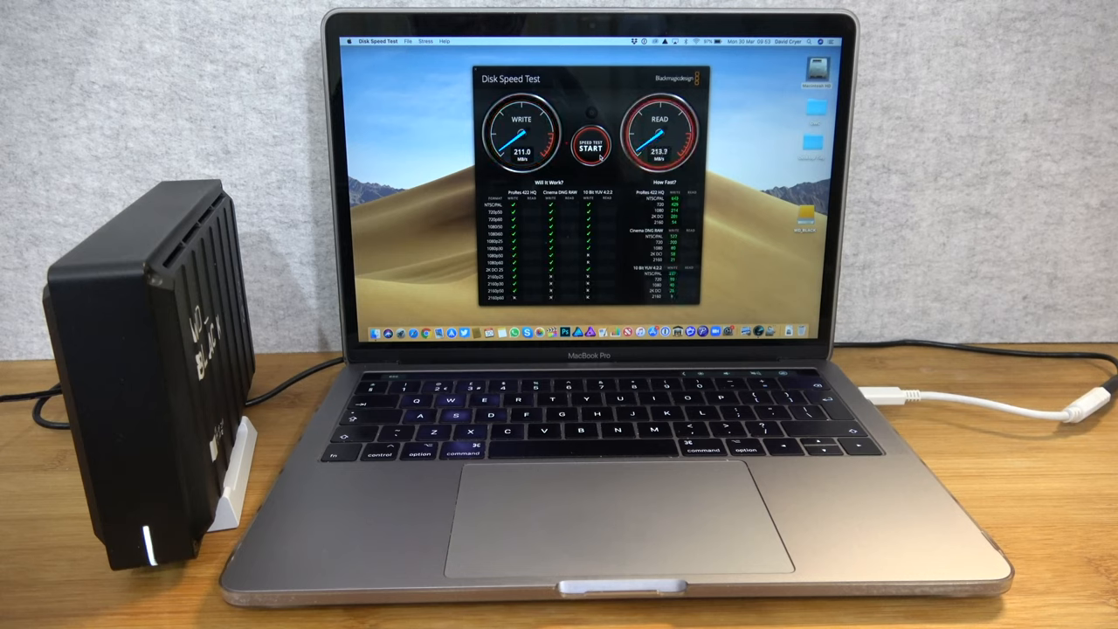